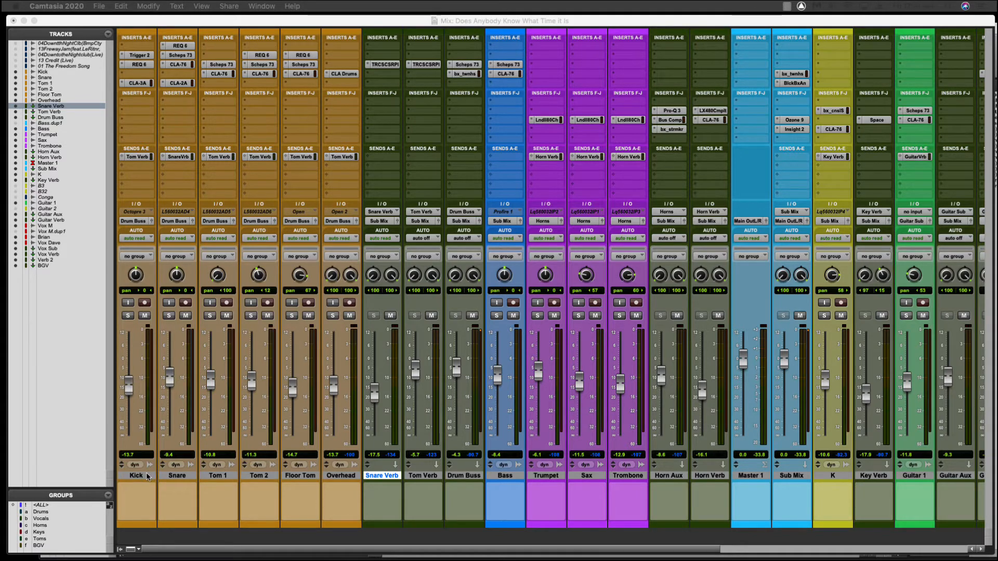
pyautogui.moveTo(227, 426)
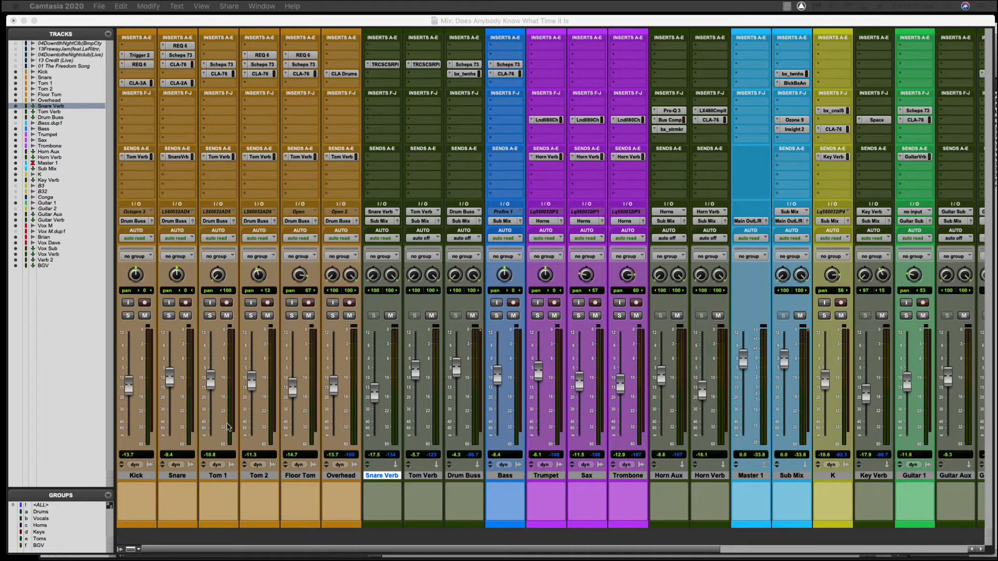
pyautogui.moveTo(149, 482)
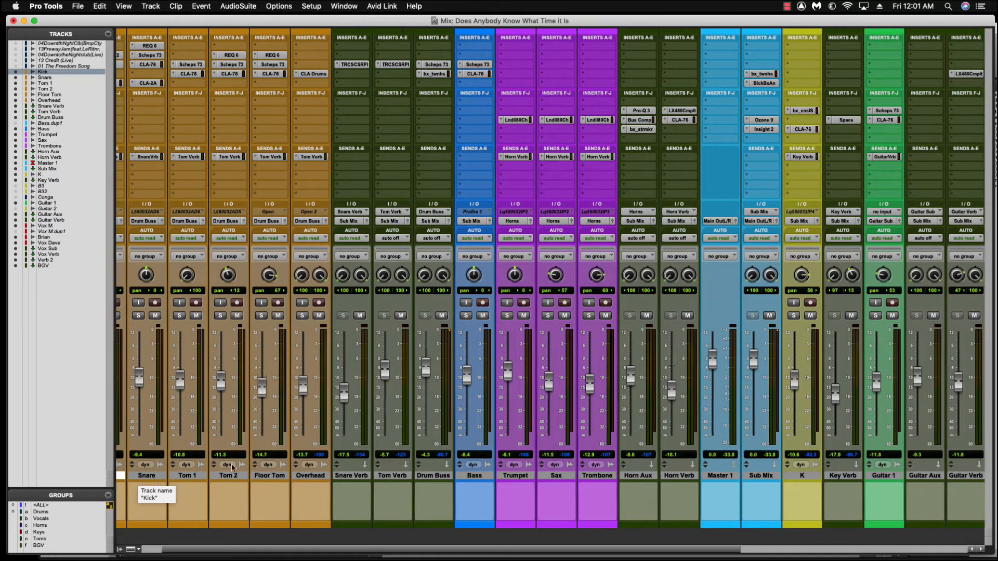
# Select only the Bass track and scroll across the mixer to check every track's bypassed inserts
pyautogui.hscroll(3)
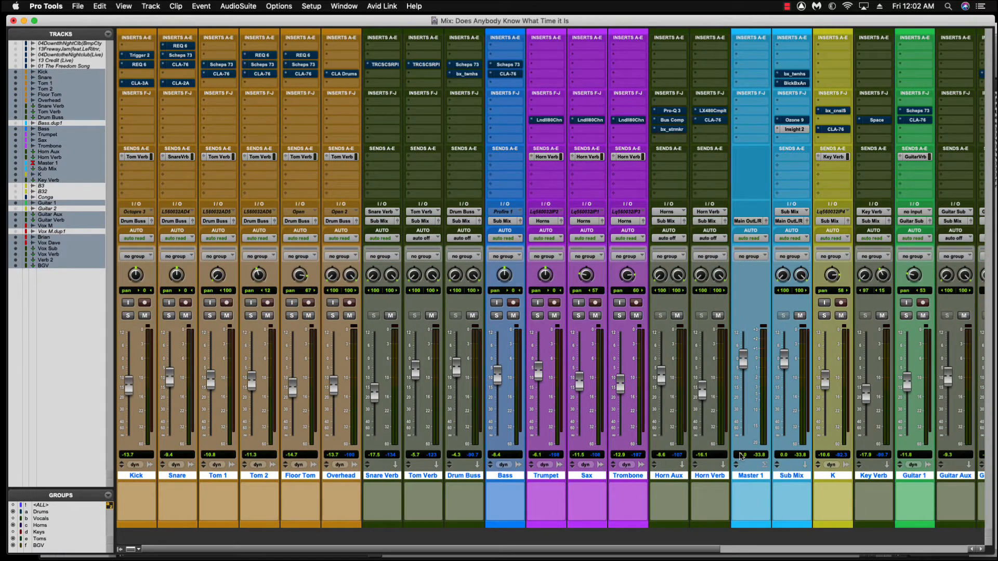
pyautogui.hscroll(3)
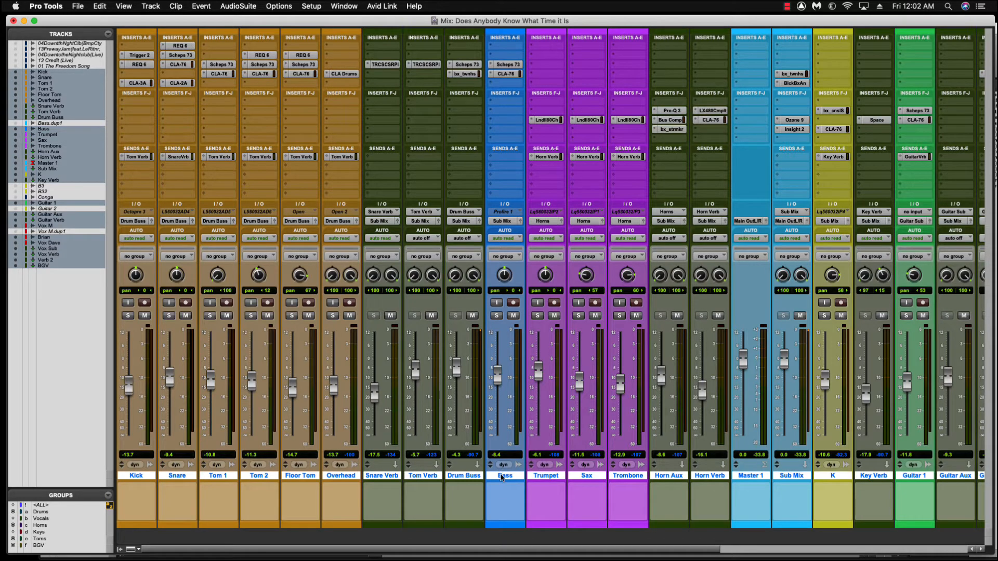
pyautogui.click(505, 475)
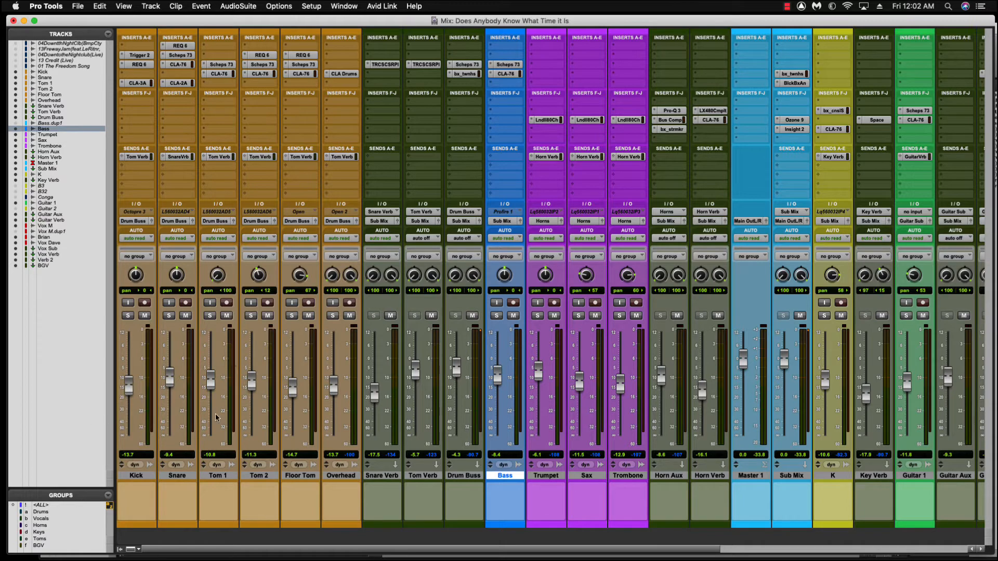
pyautogui.moveTo(303, 257)
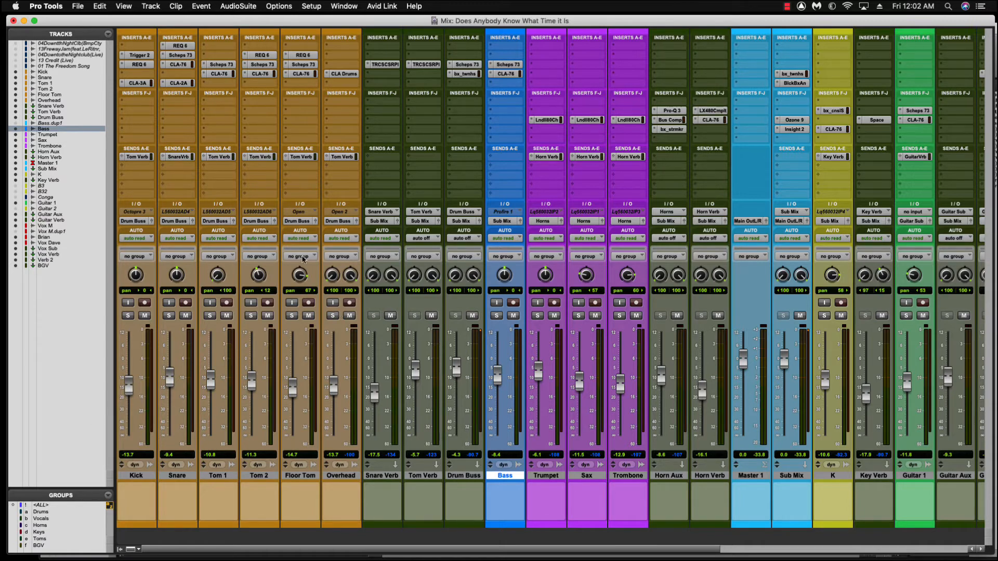
pyautogui.moveTo(300, 267)
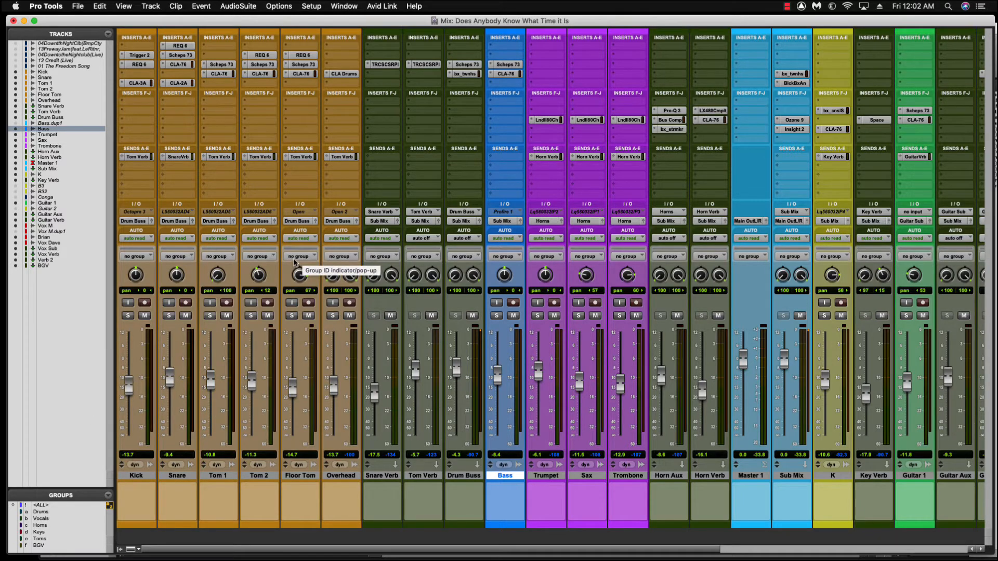
pyautogui.moveTo(208, 200)
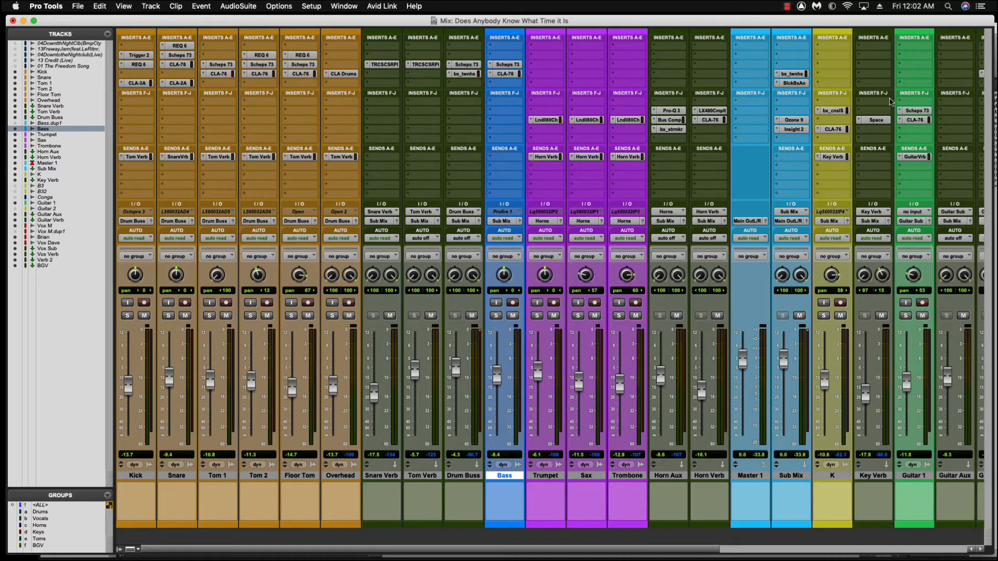
pyautogui.moveTo(302, 87)
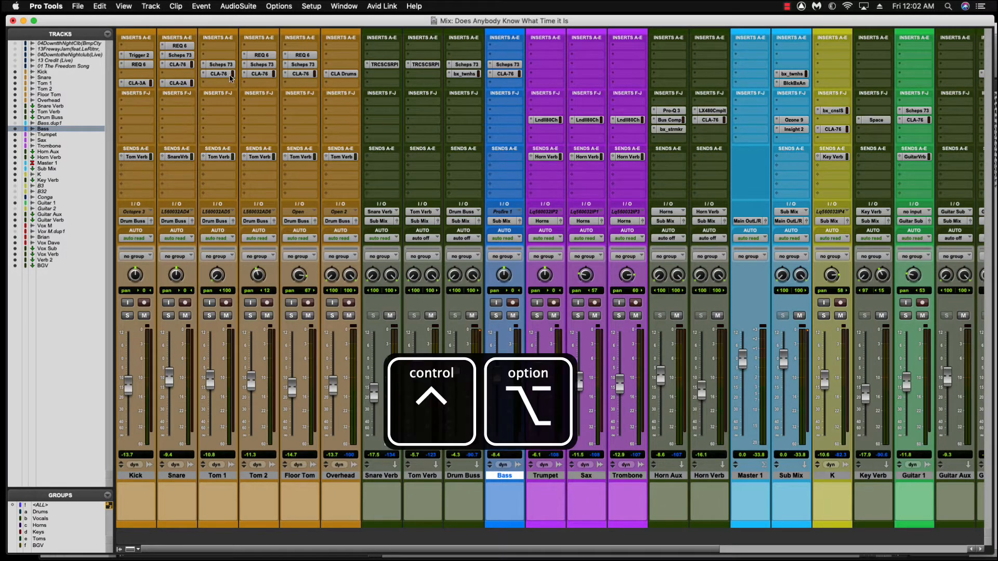
pyautogui.moveTo(219, 63)
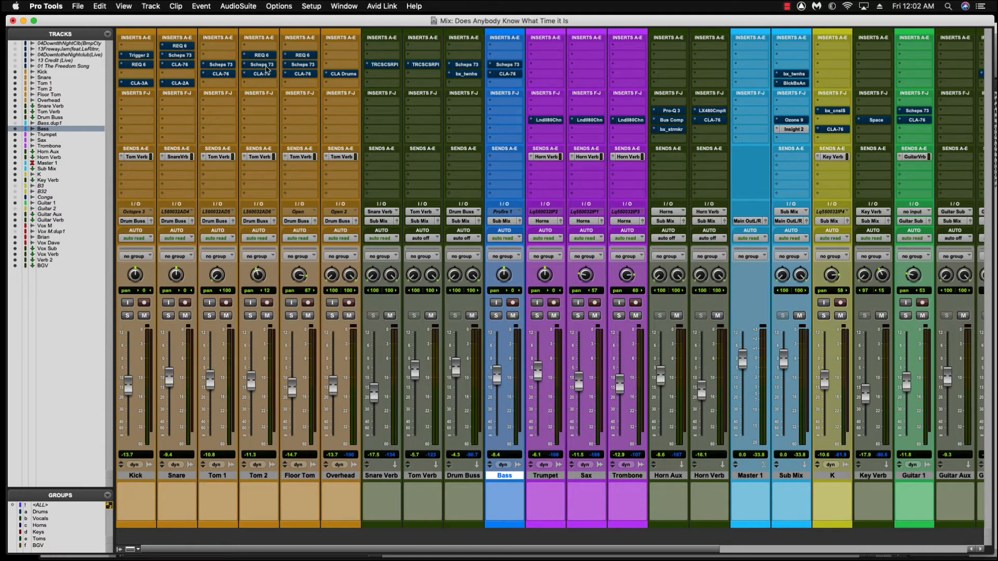
pyautogui.hscroll(3)
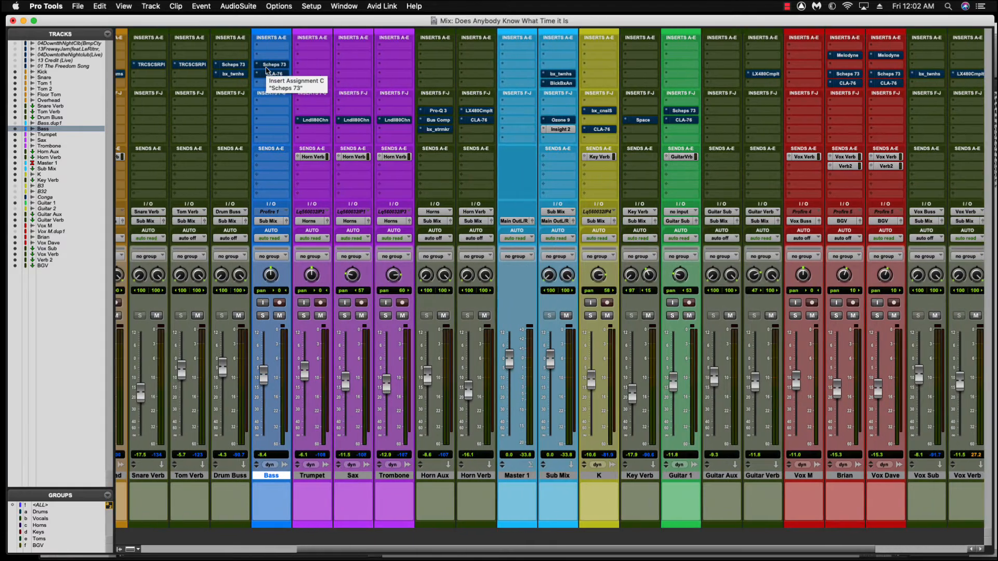
pyautogui.moveTo(558, 130)
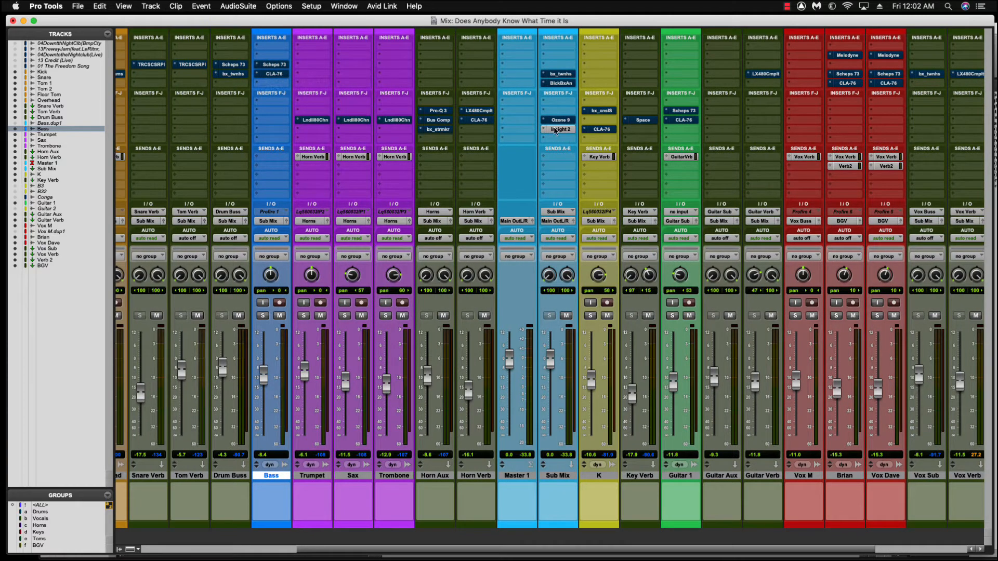
pyautogui.hscroll(-3)
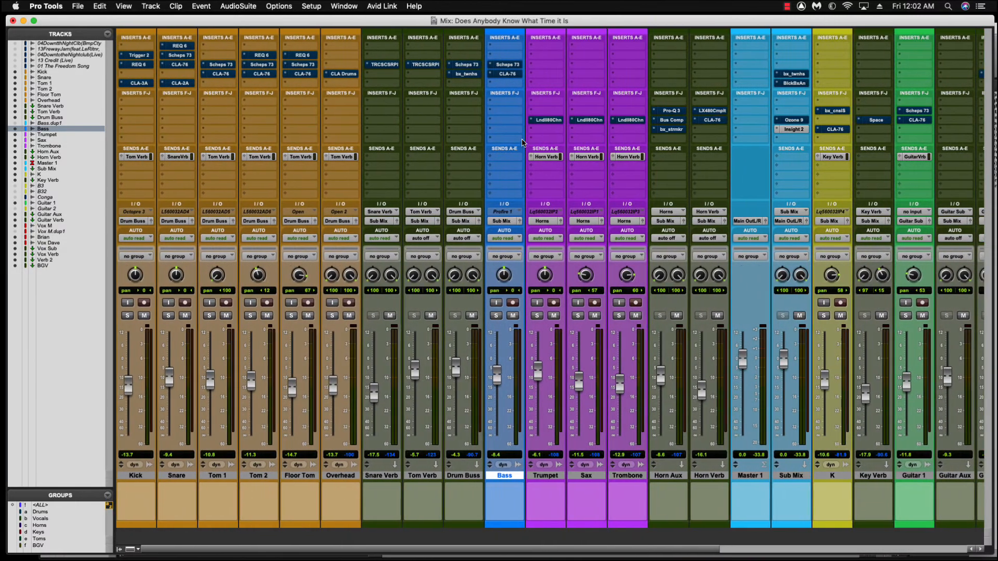
pyautogui.moveTo(186, 46)
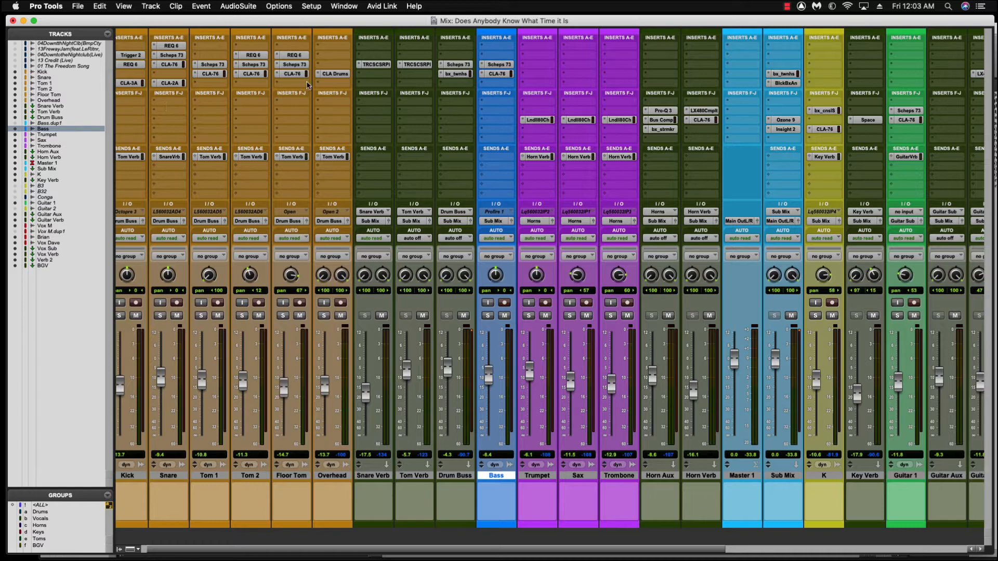
pyautogui.moveTo(455, 97)
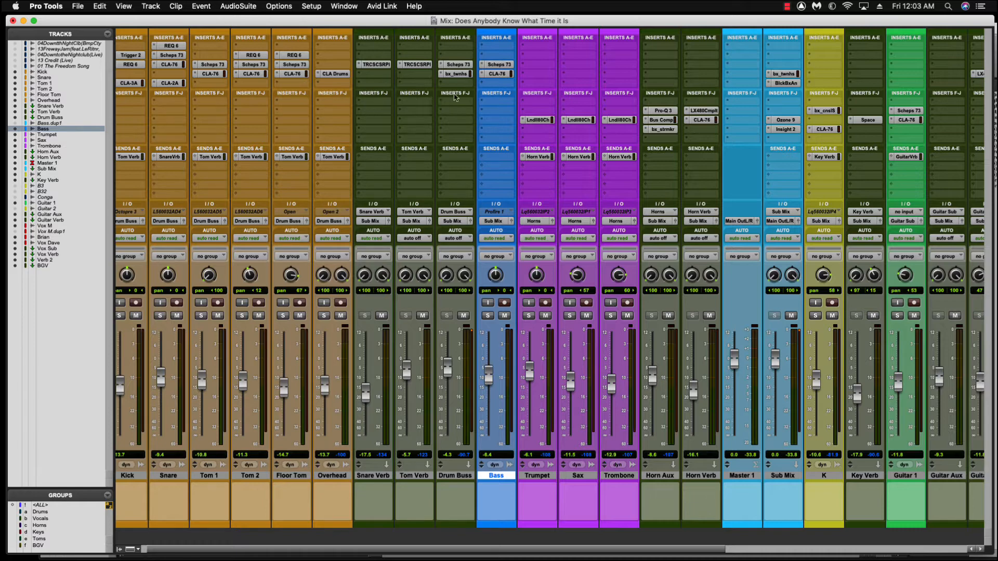
pyautogui.moveTo(452, 40)
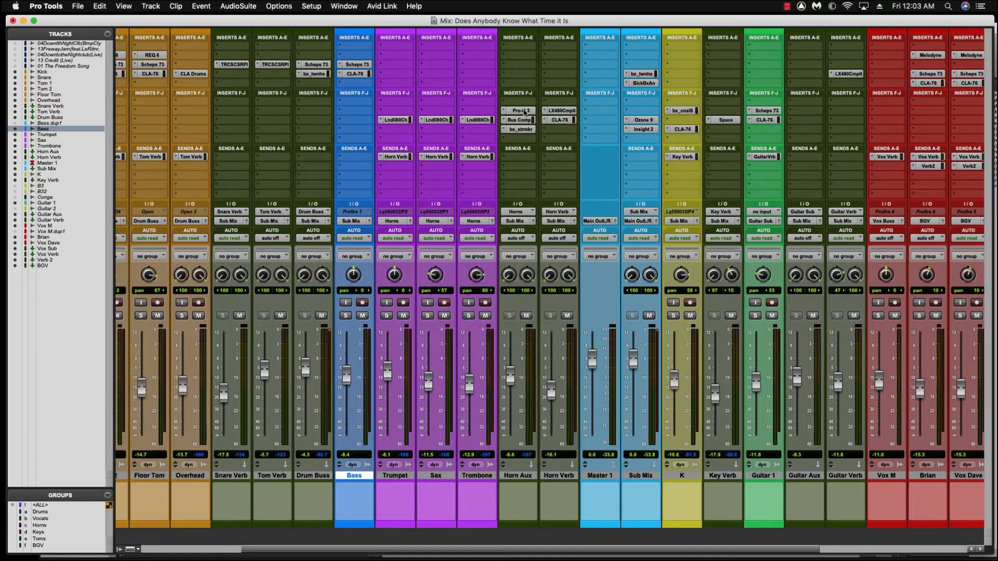
pyautogui.moveTo(520, 110)
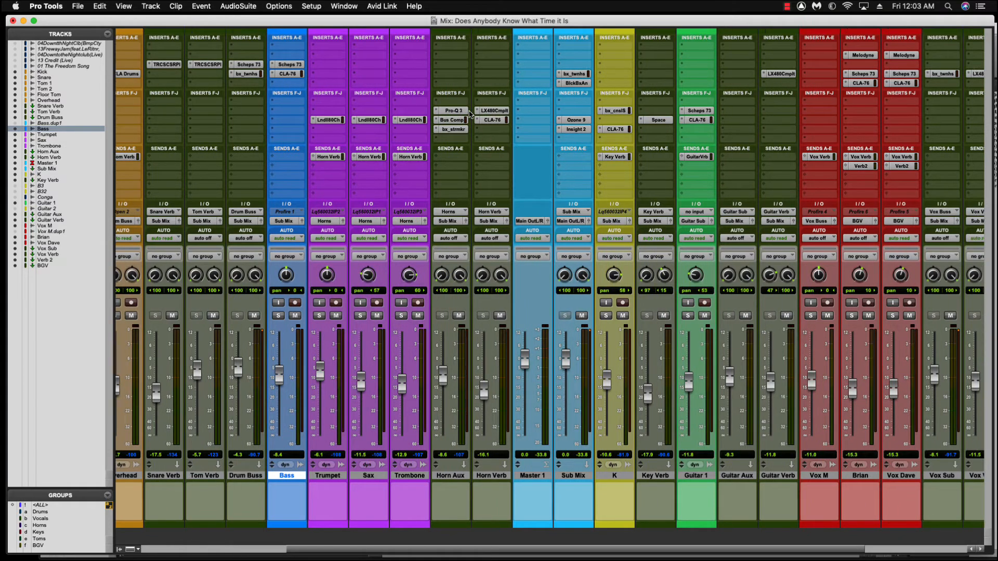
# Scroll back and forth through the mixer to review which inserts remain bypassed
pyautogui.hscroll(-3)
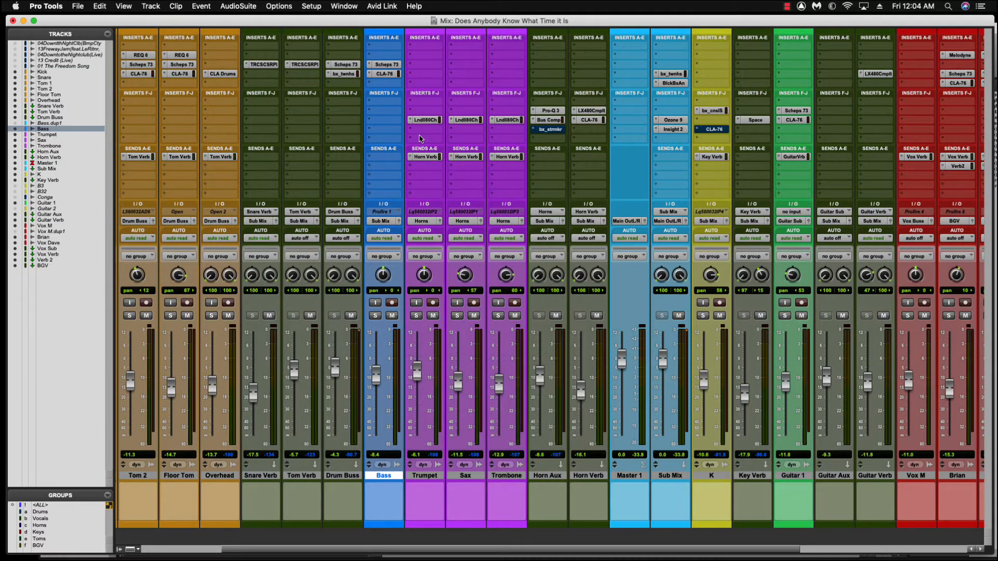
pyautogui.hscroll(3)
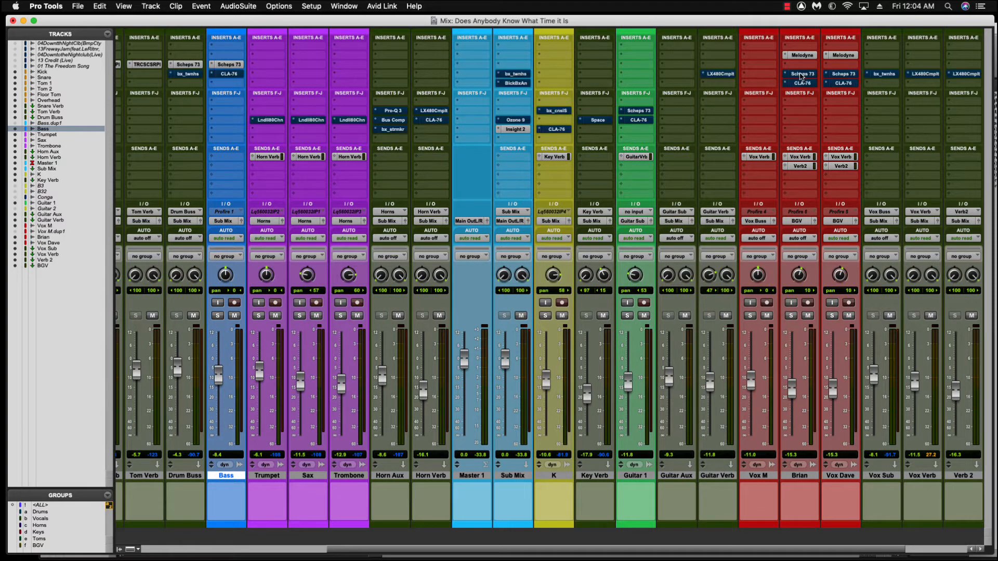
pyautogui.hscroll(-3)
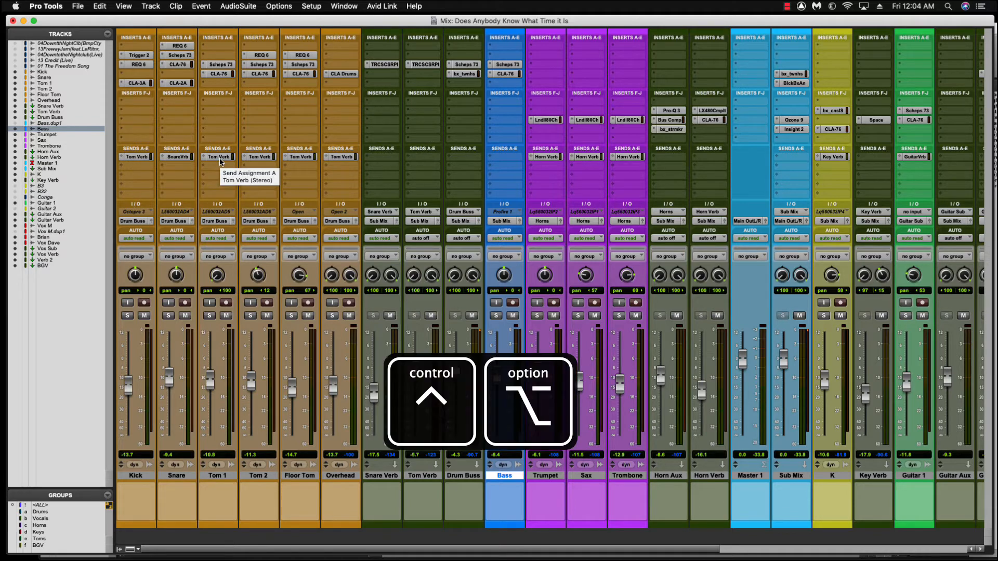
pyautogui.hscroll(3)
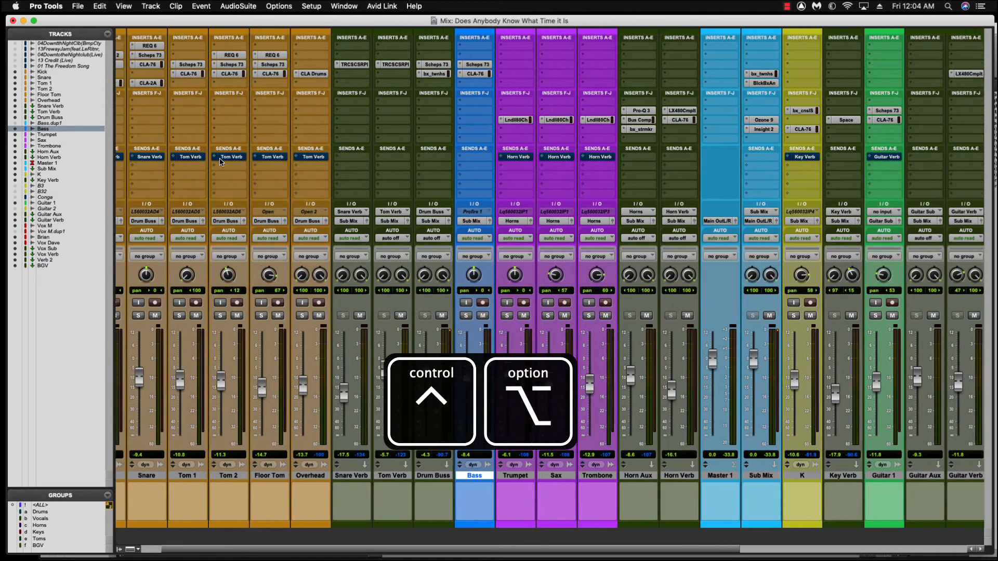
pyautogui.hscroll(3)
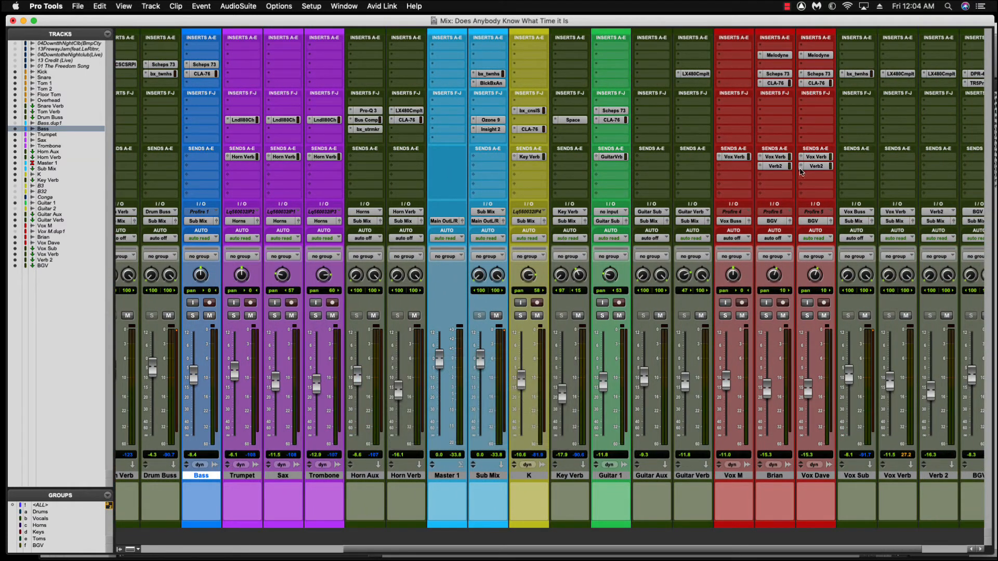
pyautogui.moveTo(818, 170)
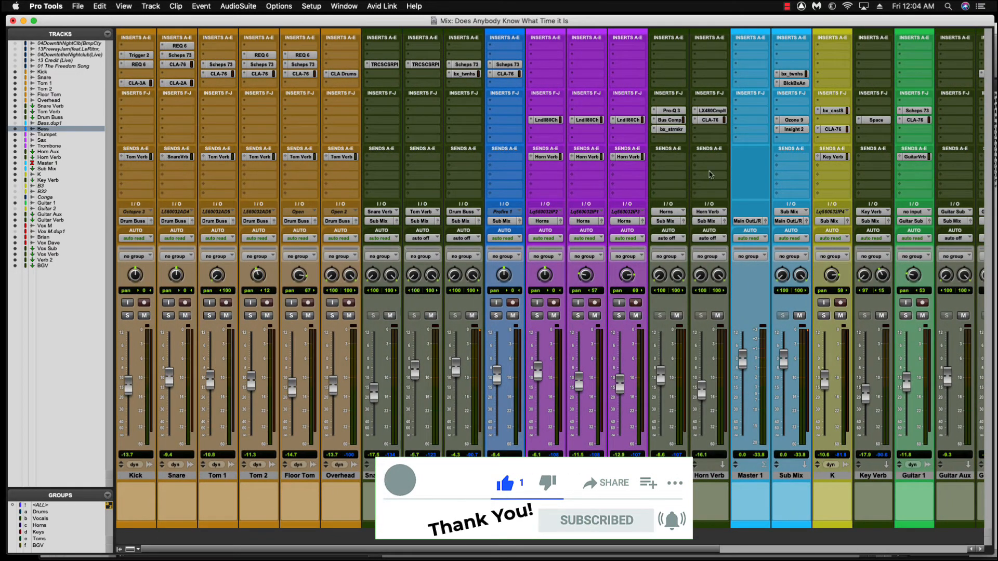
pyautogui.moveTo(349, 161)
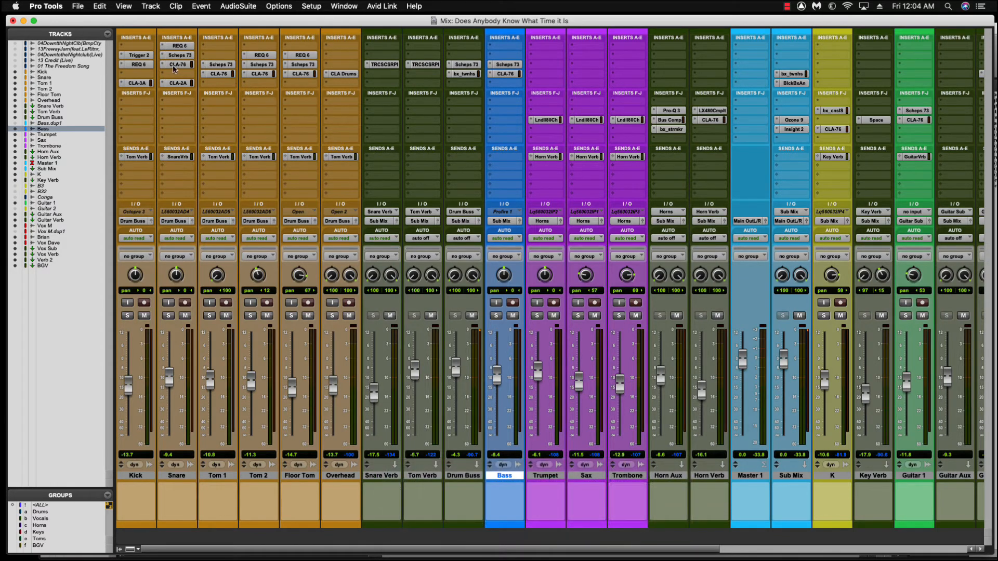
pyautogui.moveTo(137, 65)
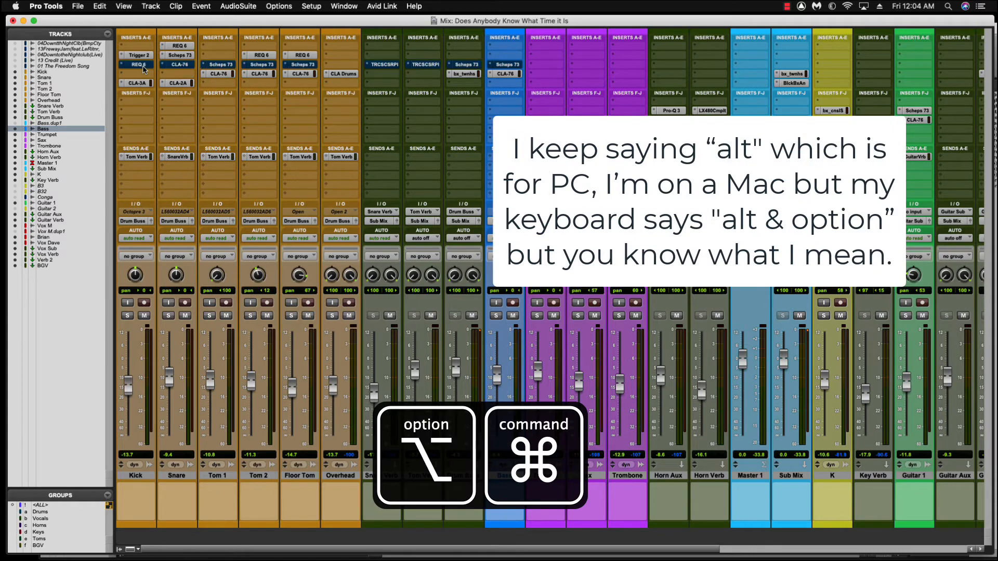
pyautogui.hscroll(3)
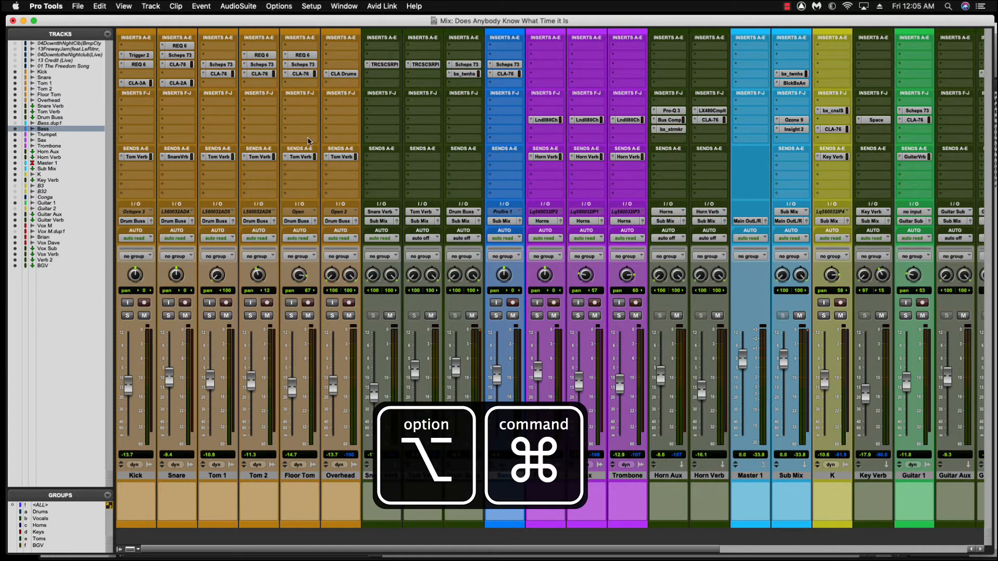
pyautogui.moveTo(364, 27)
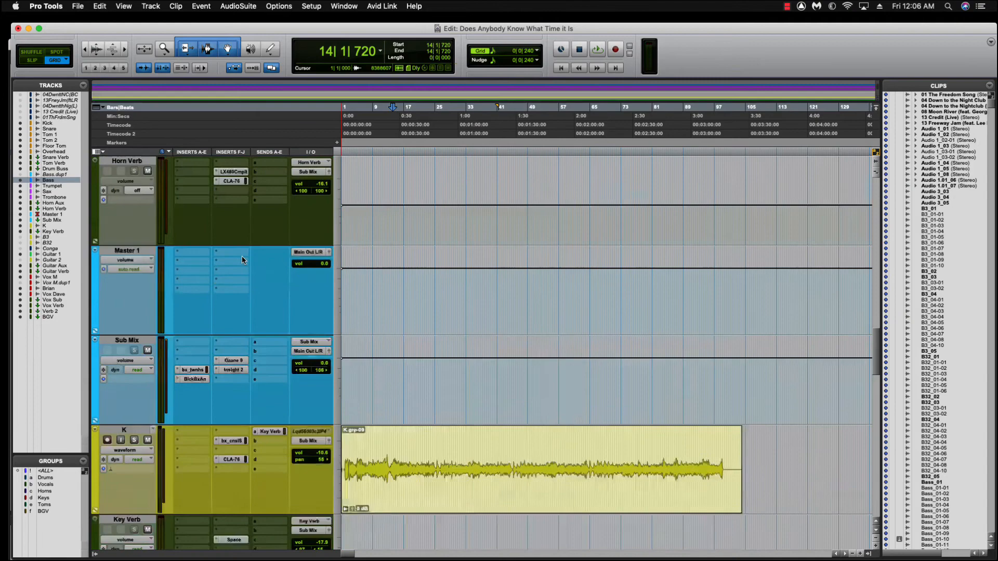
# Scroll down the Edit window to view the drum, reverb and bass tracks with their waveforms
pyautogui.scroll(-3)
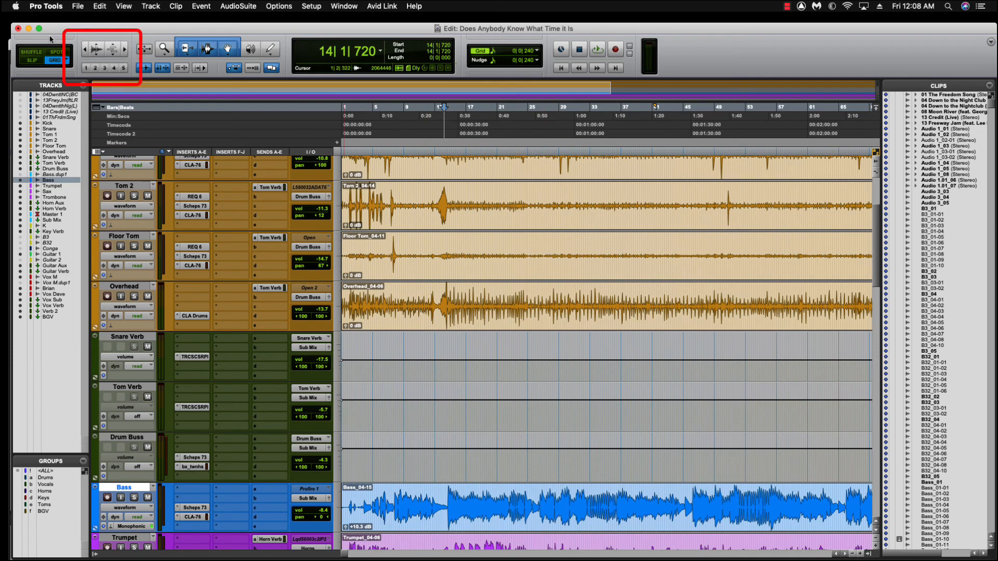
# Enlarge the audio waveforms vertically on every track with the Waveform Zoom button
pyautogui.click(94, 49)
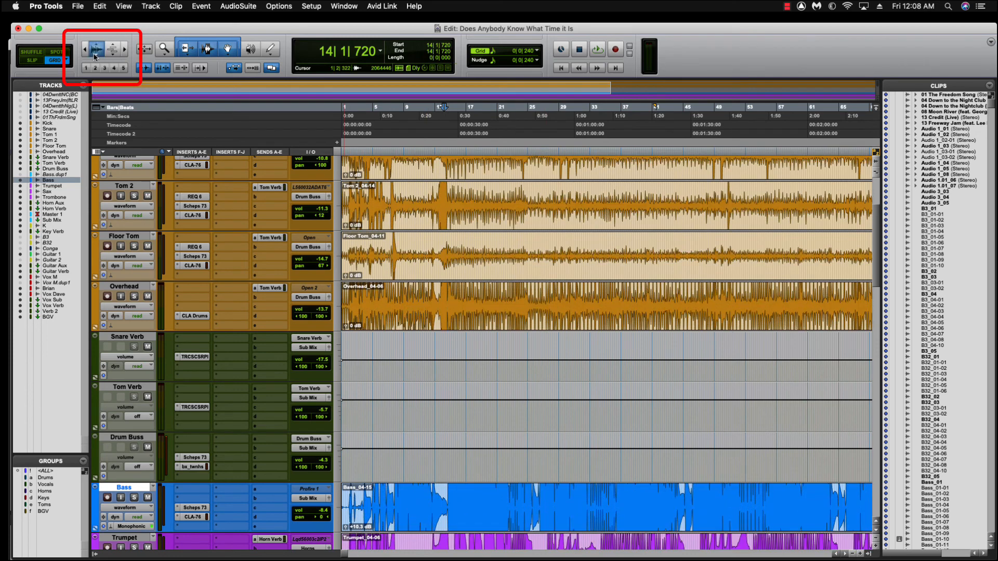